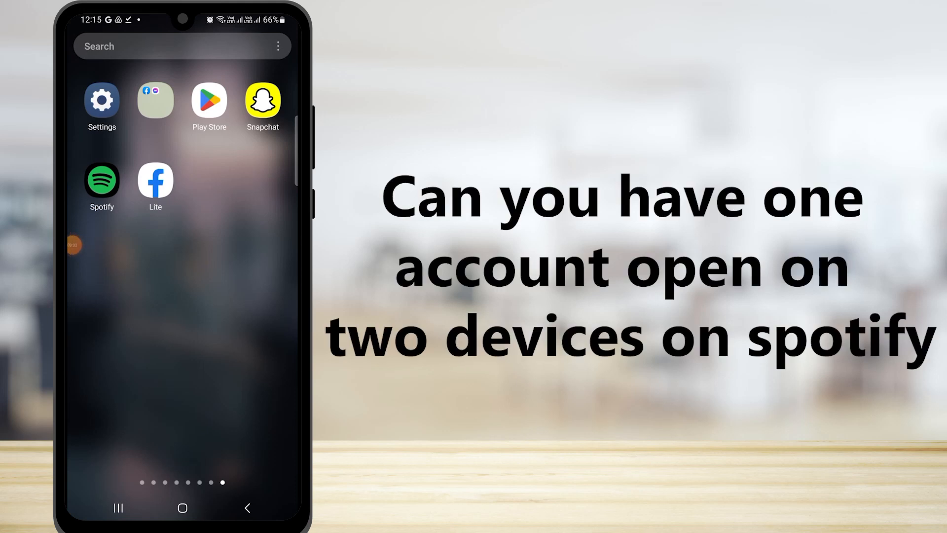
Step: Launch Spotify from its home-screen icon so the splash screen loads
{"action": "left_click", "coordinate": [102, 180]}
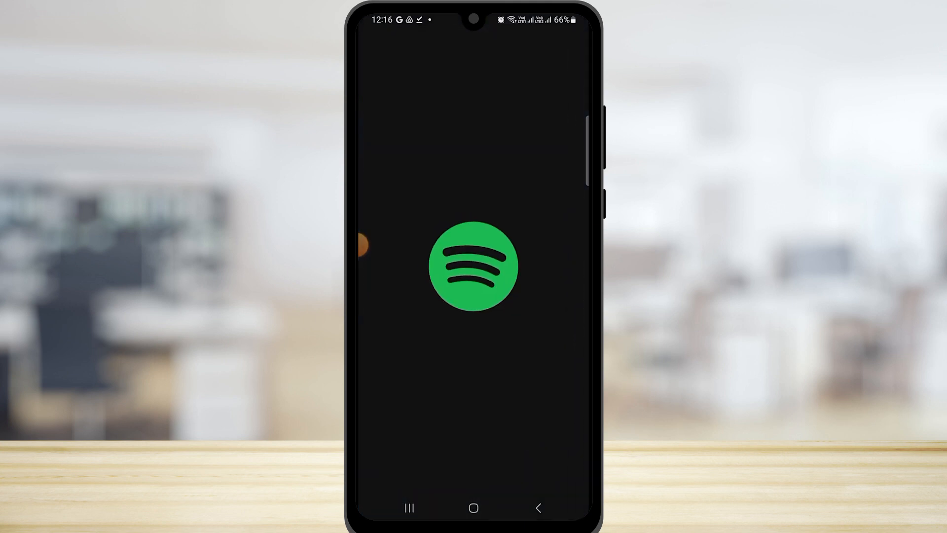